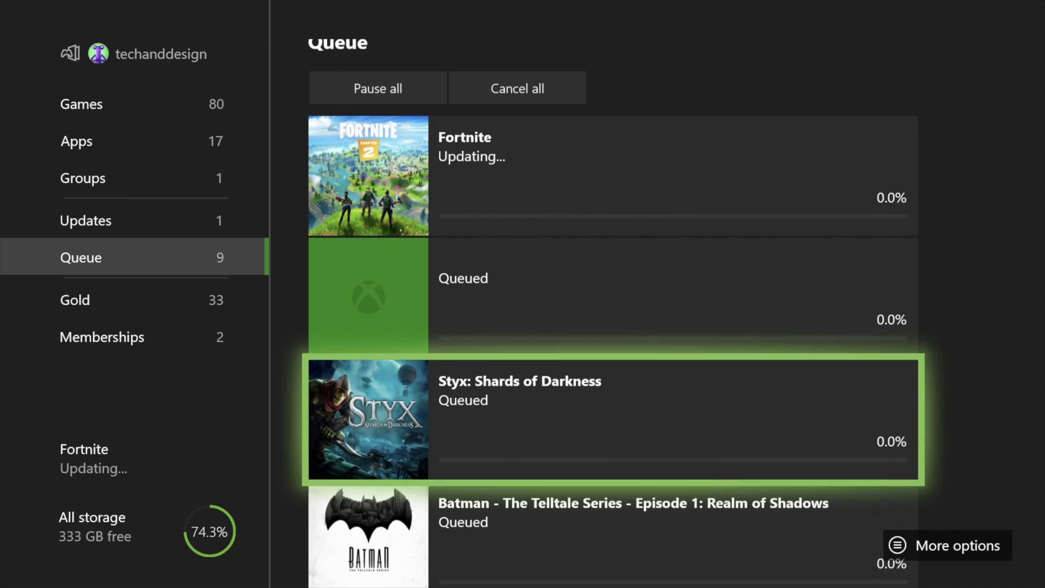
Step: From the power menu, choose Restart console to bring up the restart confirmation
{"action": "scroll", "scroll_direction": "down", "scroll_amount": 3}
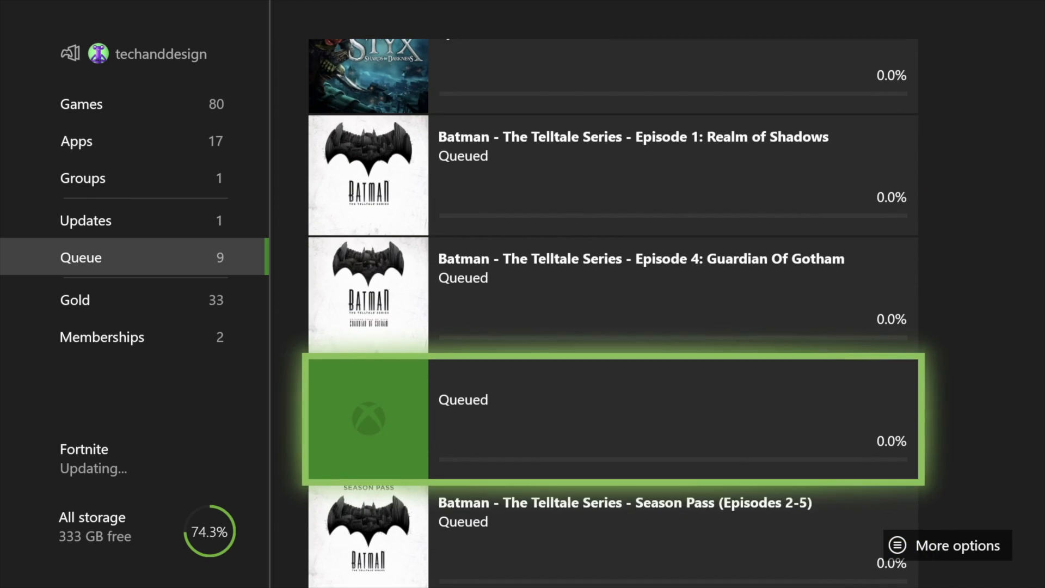
{"action": "scroll", "scroll_direction": "up", "scroll_amount": 3}
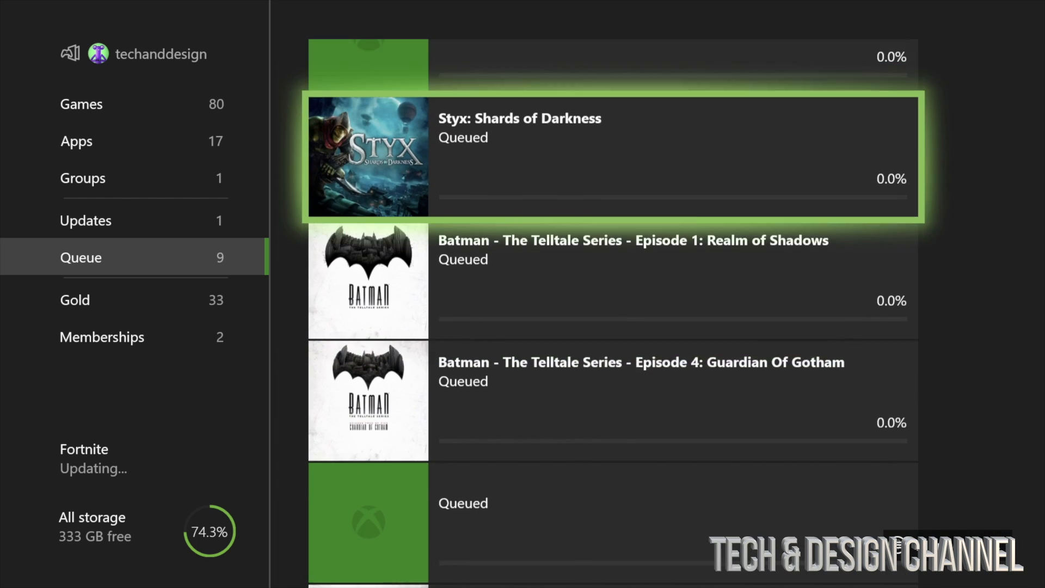
{"action": "scroll", "scroll_direction": "up", "scroll_amount": 3}
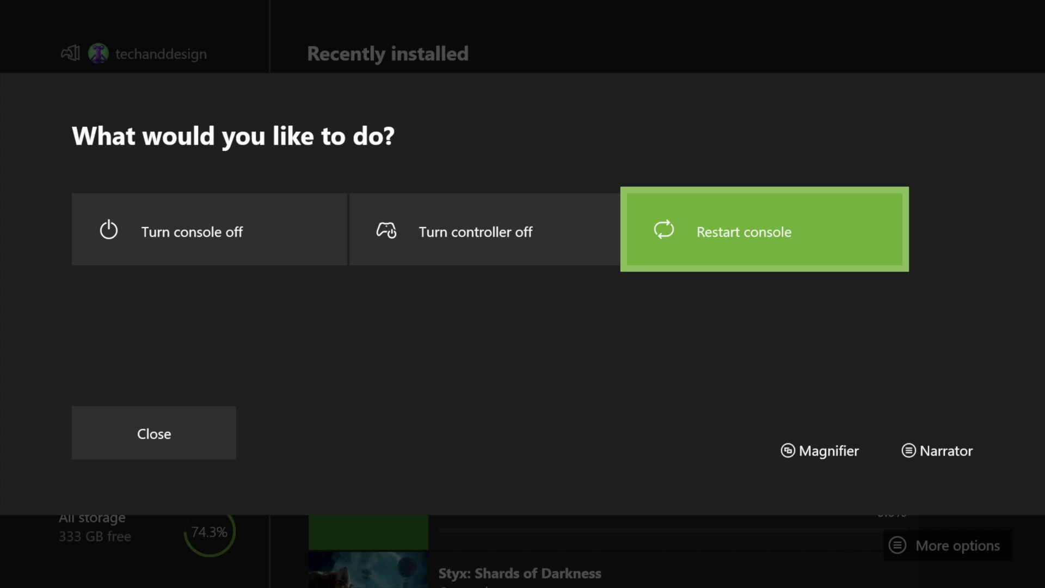
{"action": "left_click", "coordinate": [764, 228]}
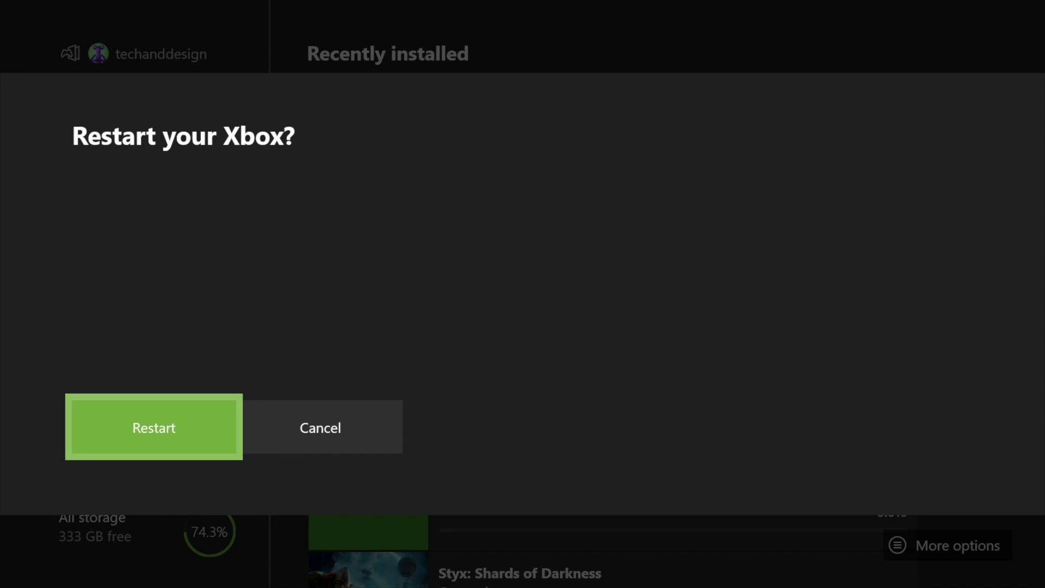
Step: Confirm Restart and let the console reboot to the Home dashboard
{"action": "left_click", "coordinate": [154, 427]}
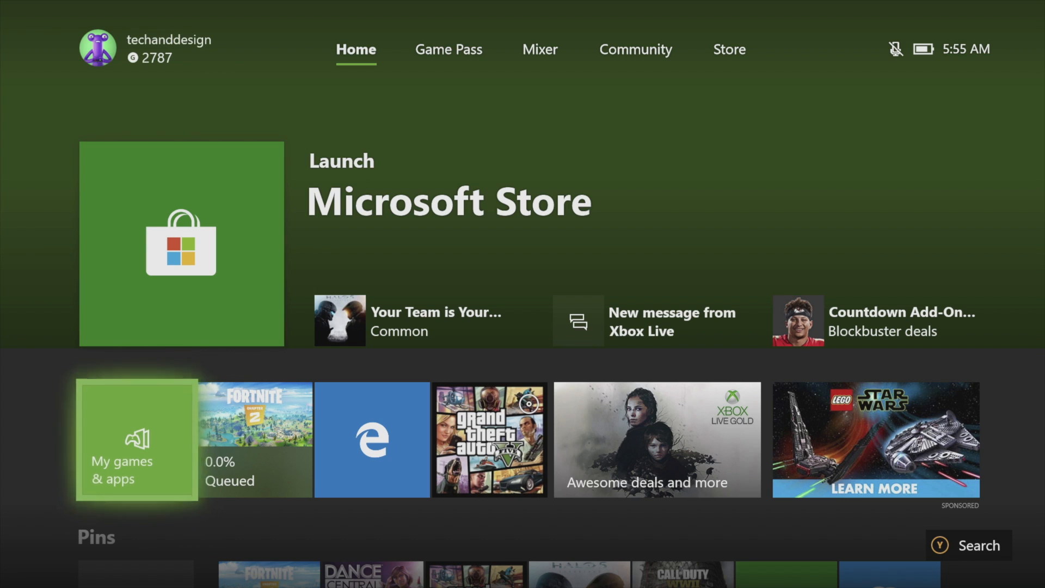
Step: Open the Queue under My games & apps, showing Styx: Shards of Darkness installing at about 3.7%
{"action": "left_click", "coordinate": [137, 439]}
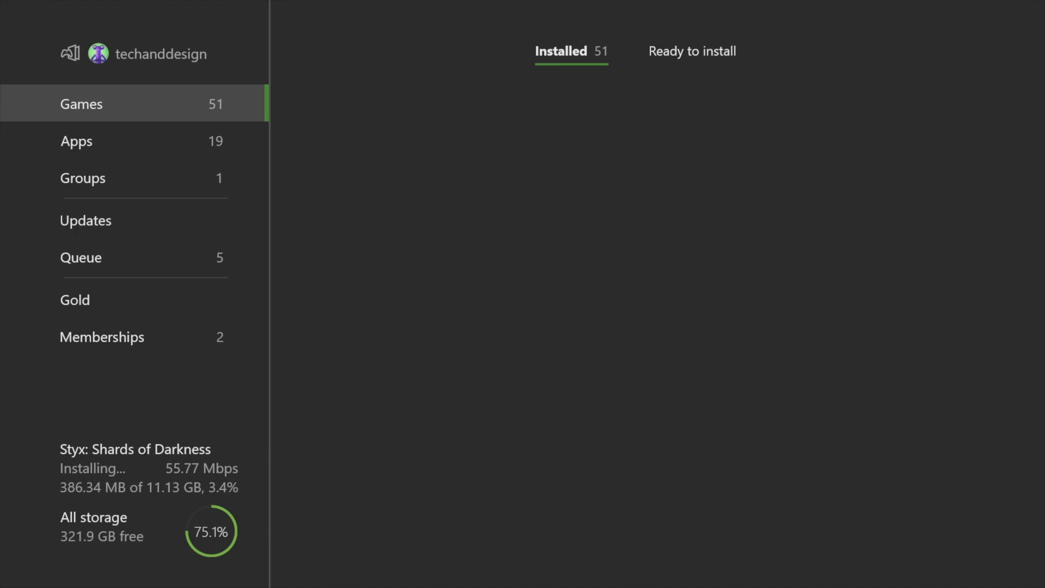
{"action": "left_click", "coordinate": [77, 141]}
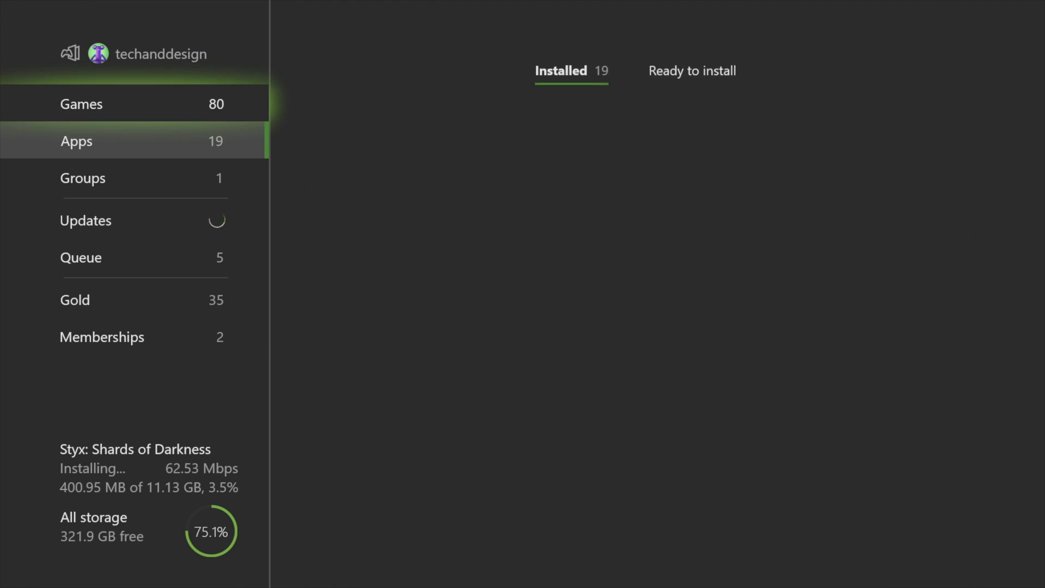
{"action": "left_click", "coordinate": [81, 258]}
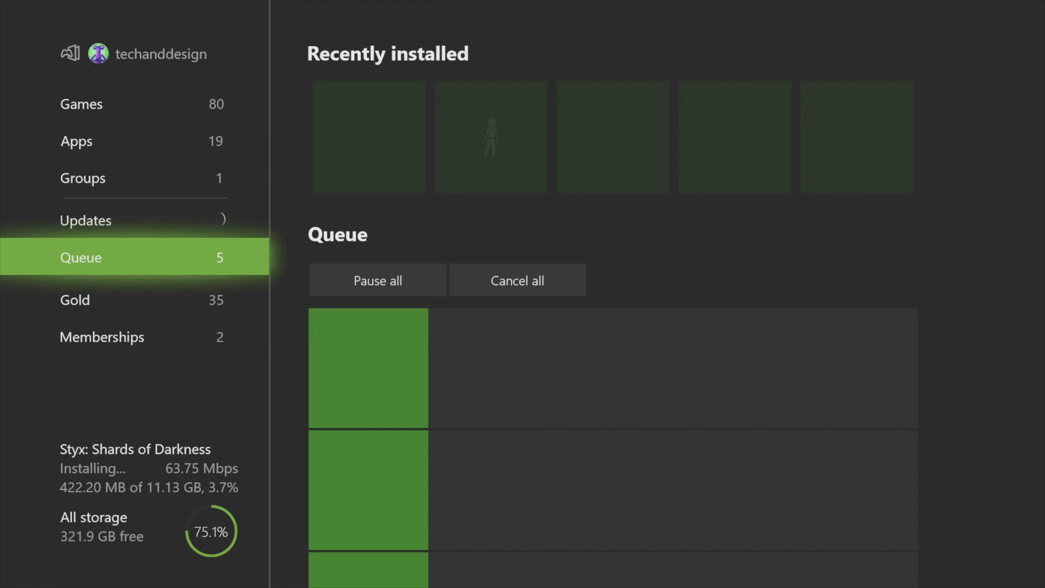
{"action": "mouse_move", "coordinate": [377, 279]}
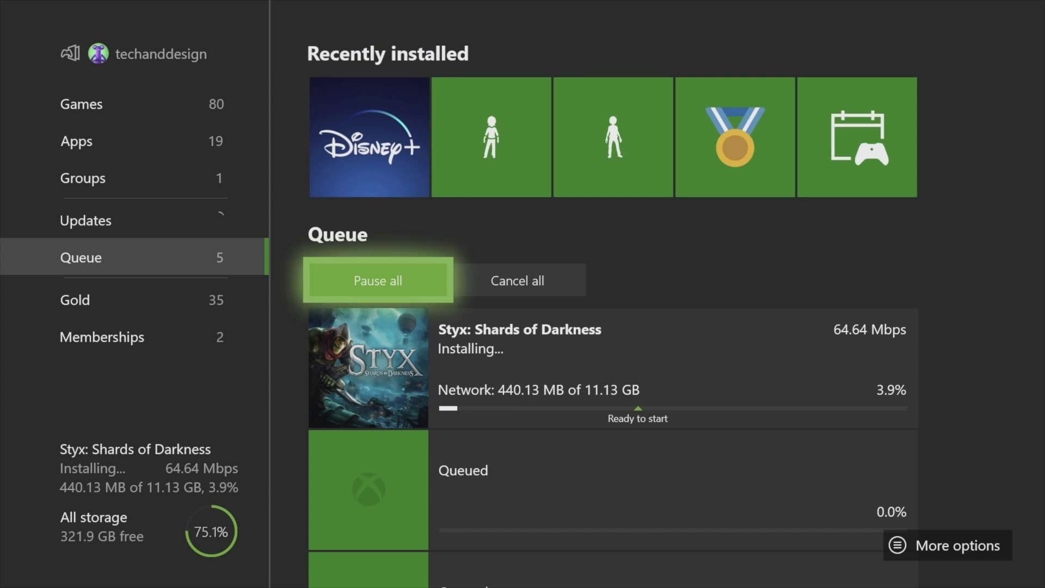